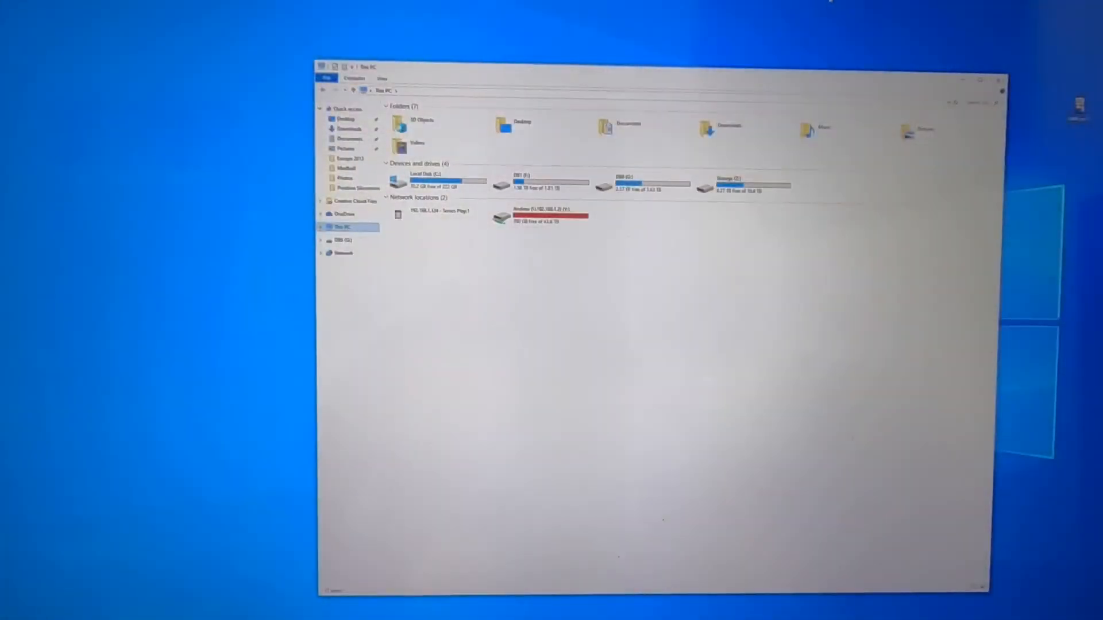
Launch Computer Management from This PC's Manage option in File Explorer
click(524, 127)
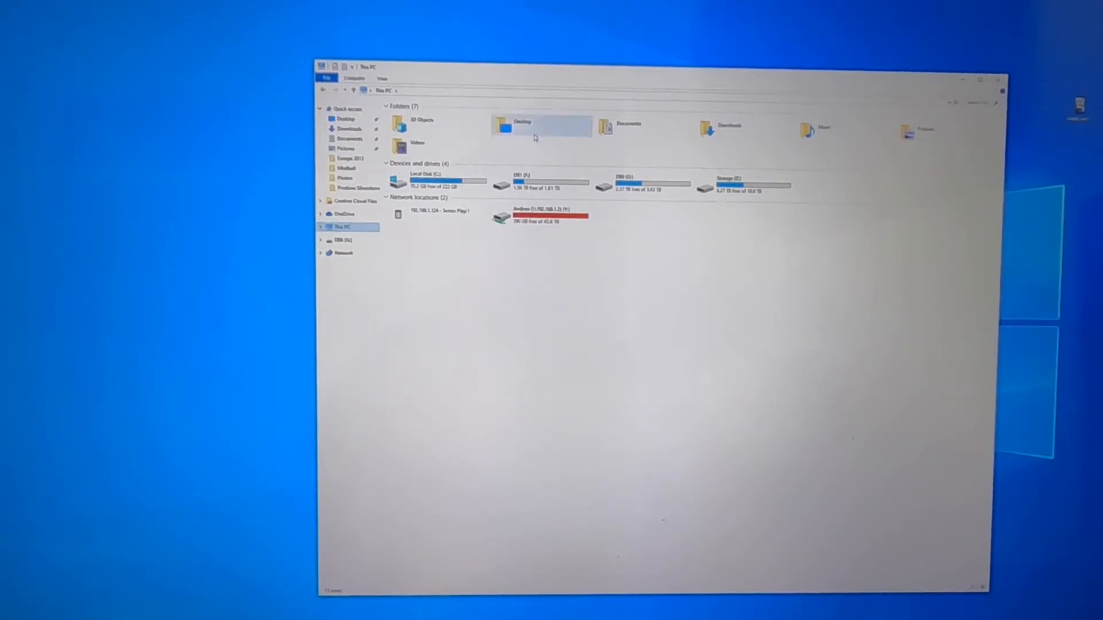
right_click(341, 226)
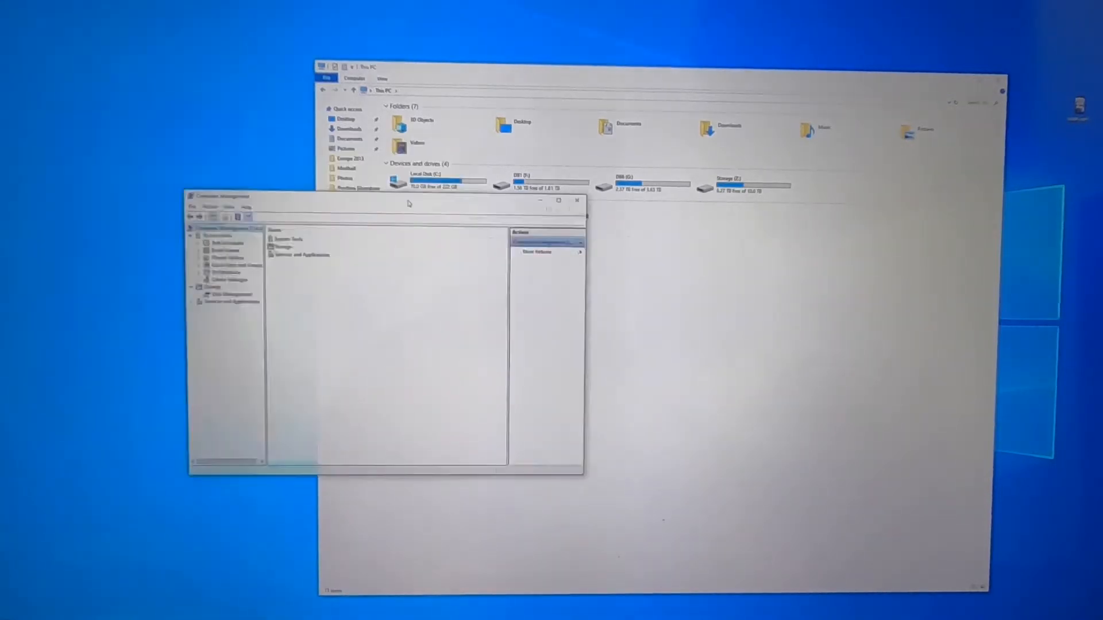
Show Disk Management and confirm initializing the newly installed disk
drag(219, 196, 368, 165)
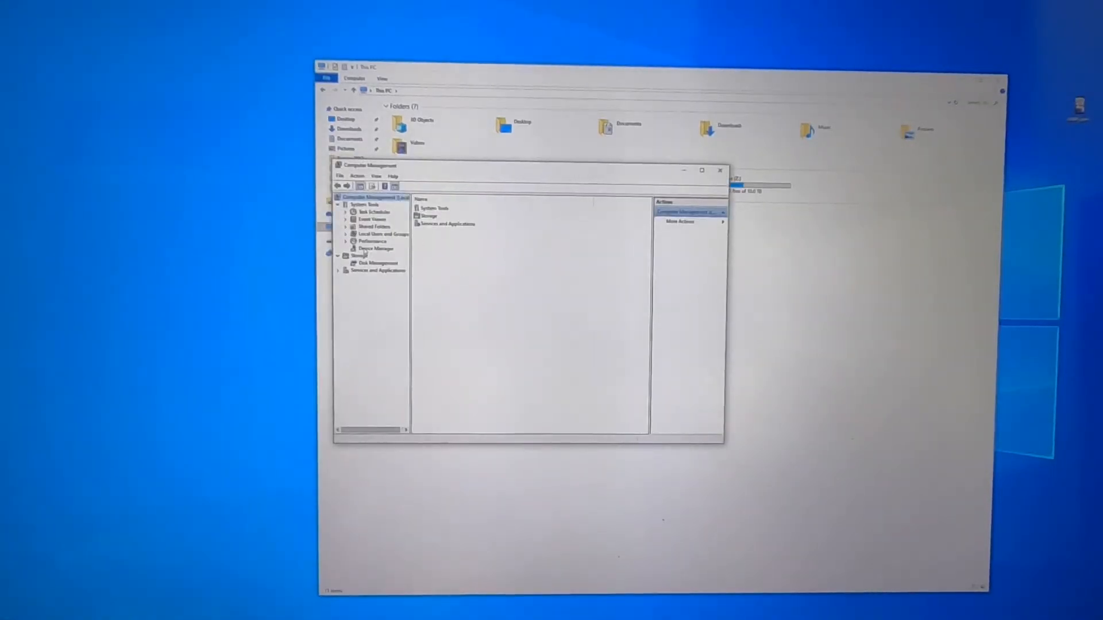
click(378, 263)
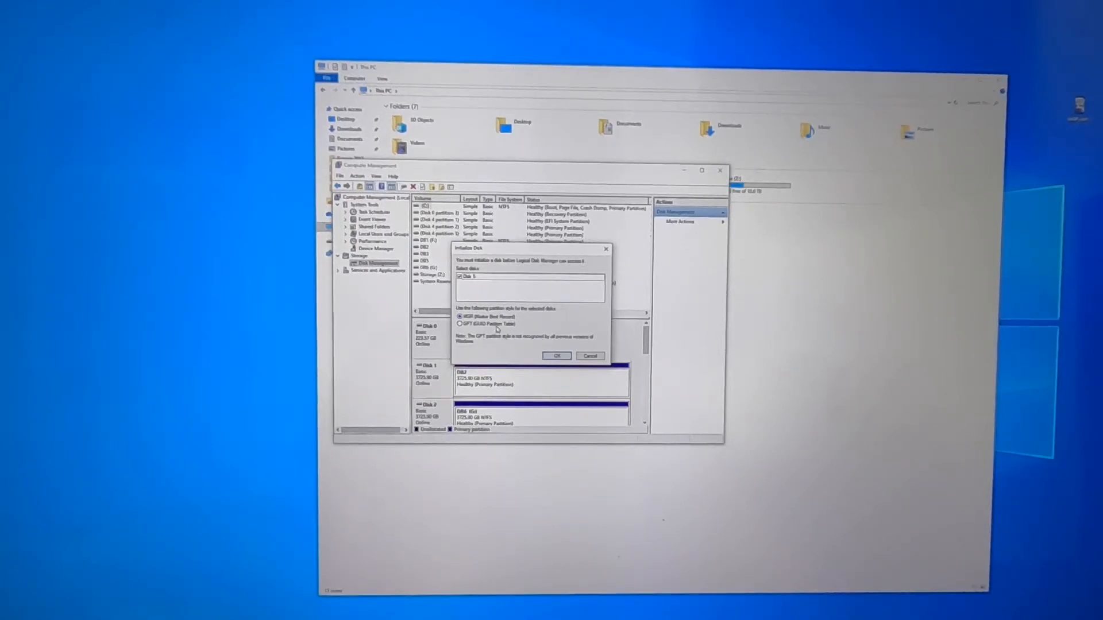
click(556, 356)
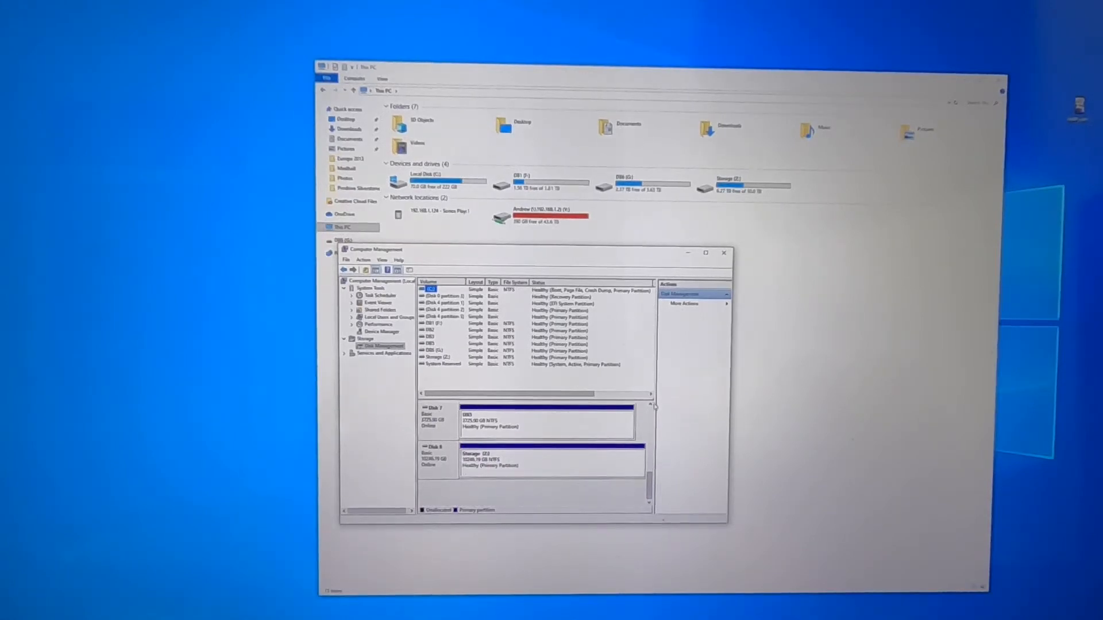
Create a new simple volume on the unallocated space as drive D formatted NTFS with default label
scroll(up, 3)
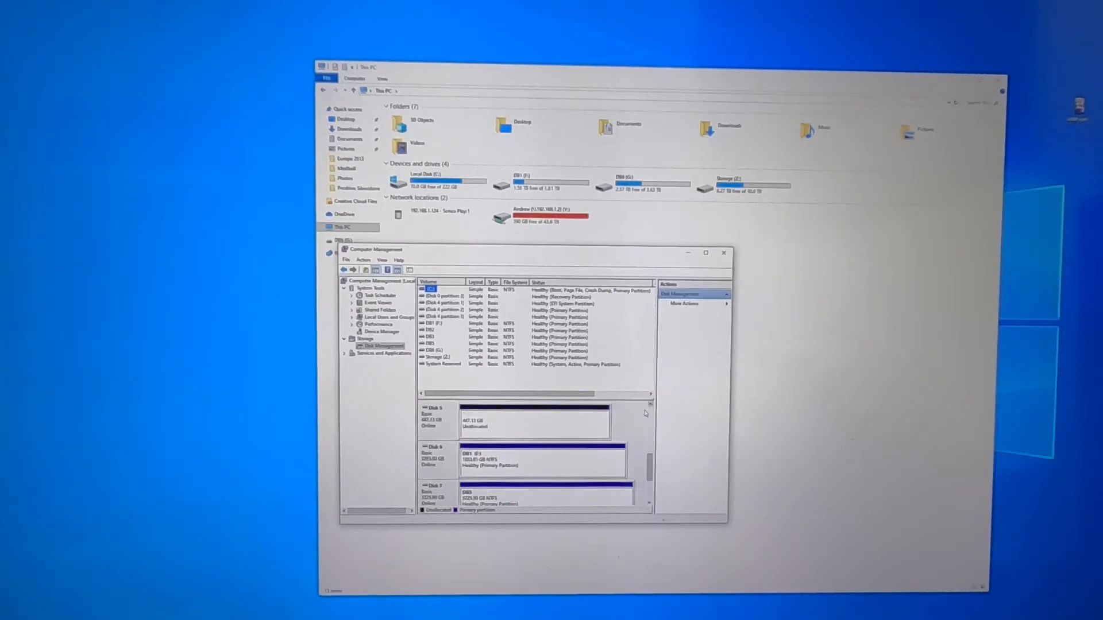
right_click(533, 420)
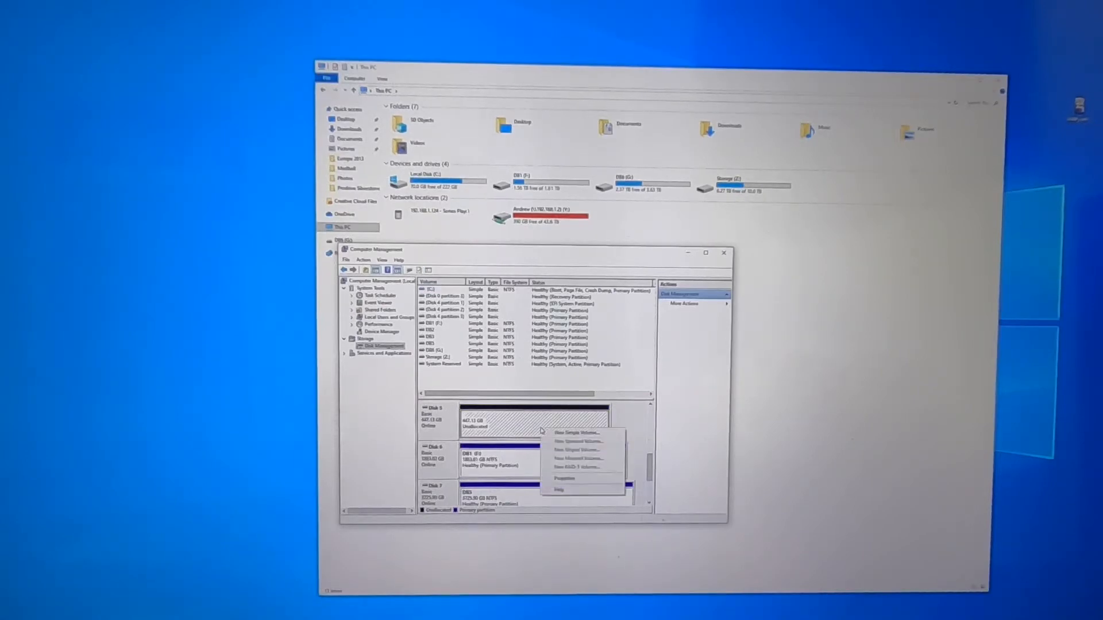
click(575, 433)
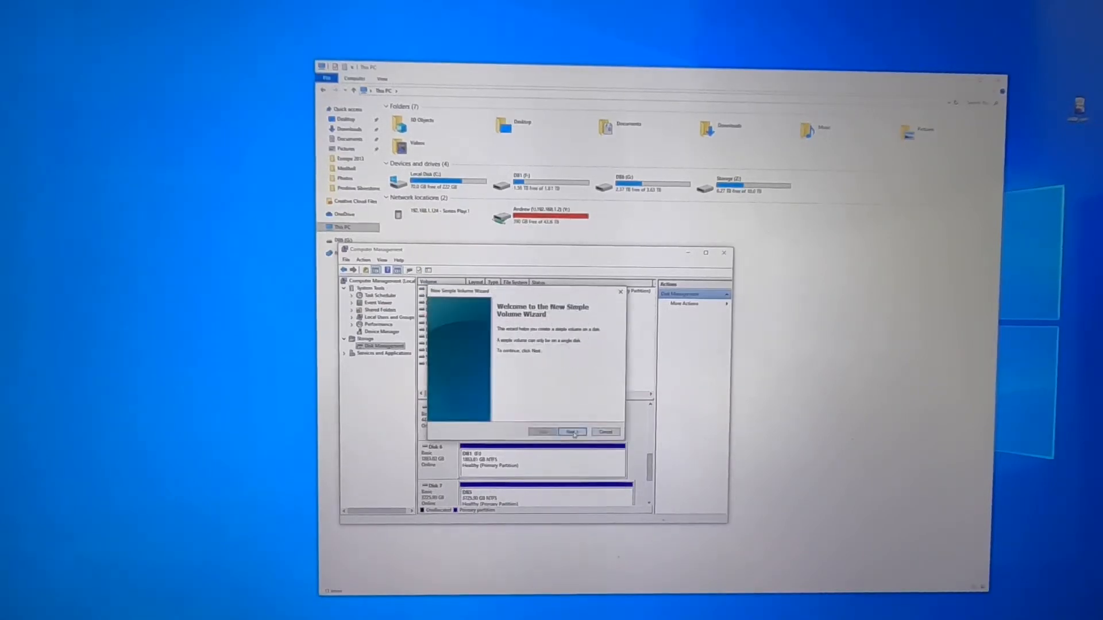
click(571, 431)
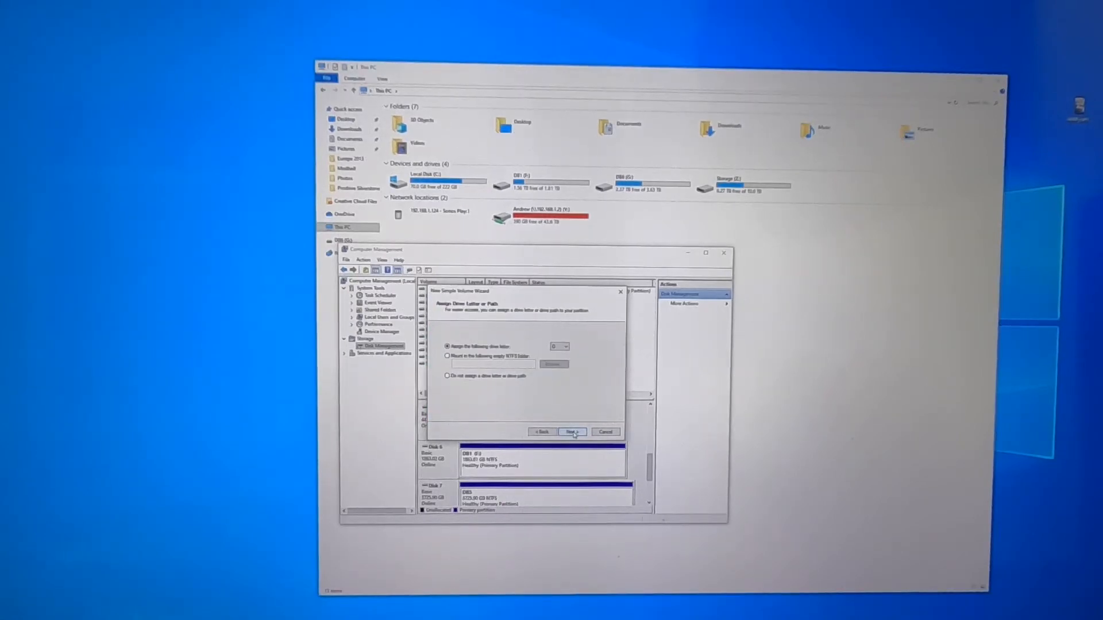
click(570, 431)
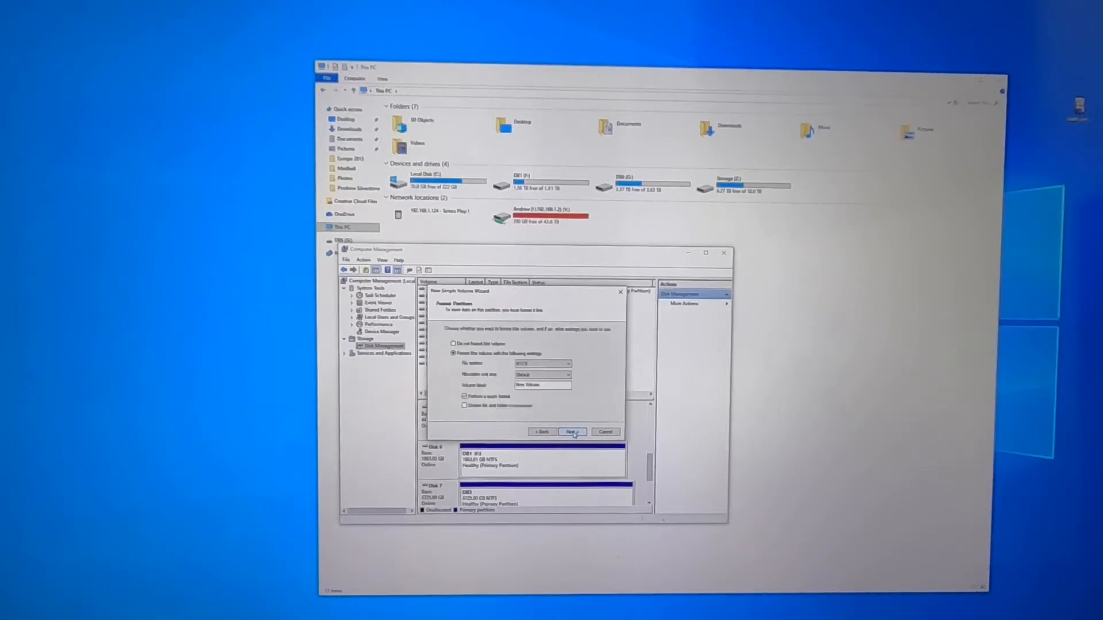
click(572, 431)
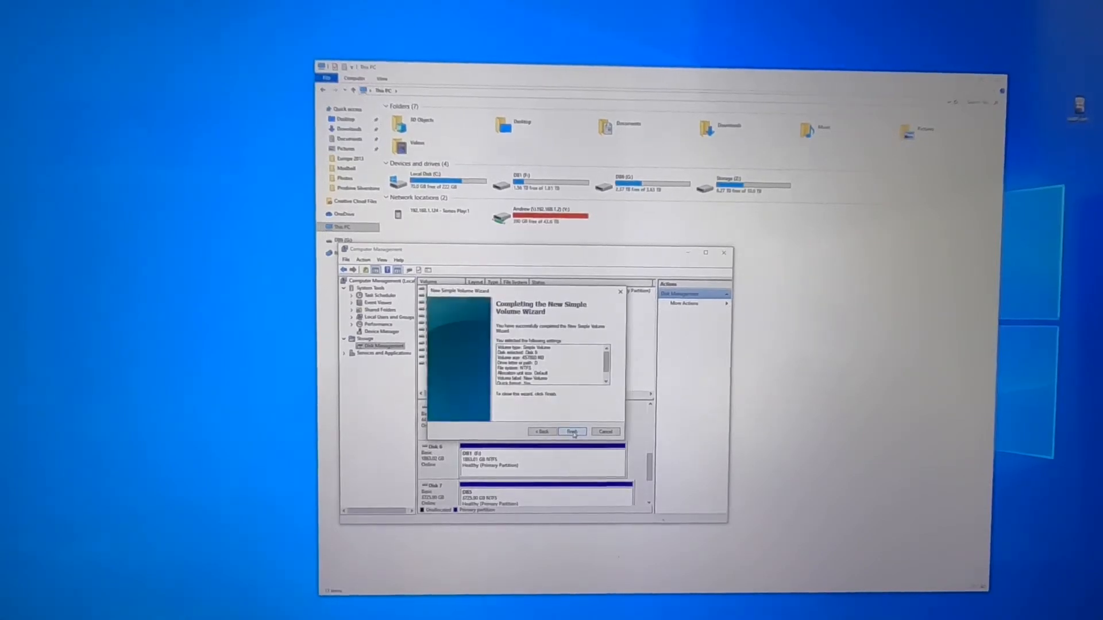
click(571, 430)
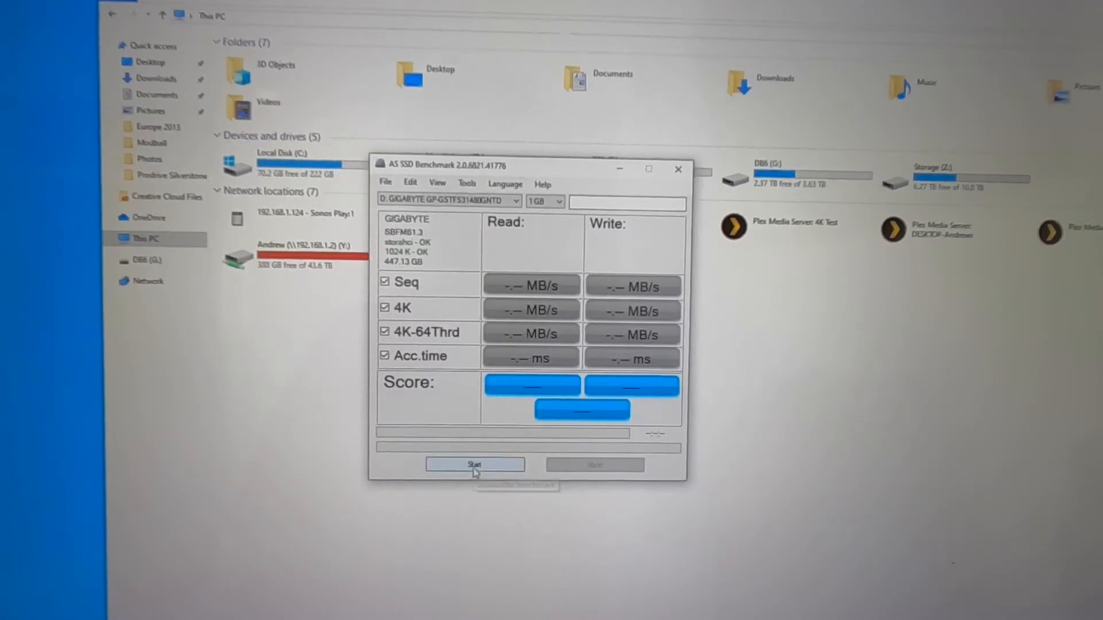
Start the AS SSD Benchmark run on the 447 GB GIGABYTE drive D
click(475, 464)
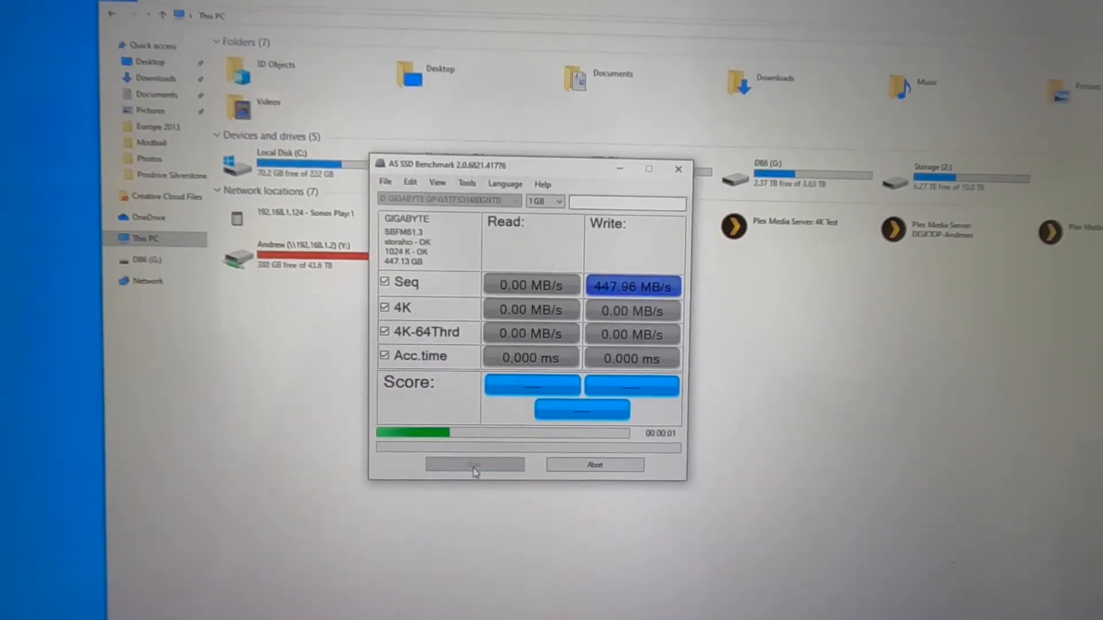